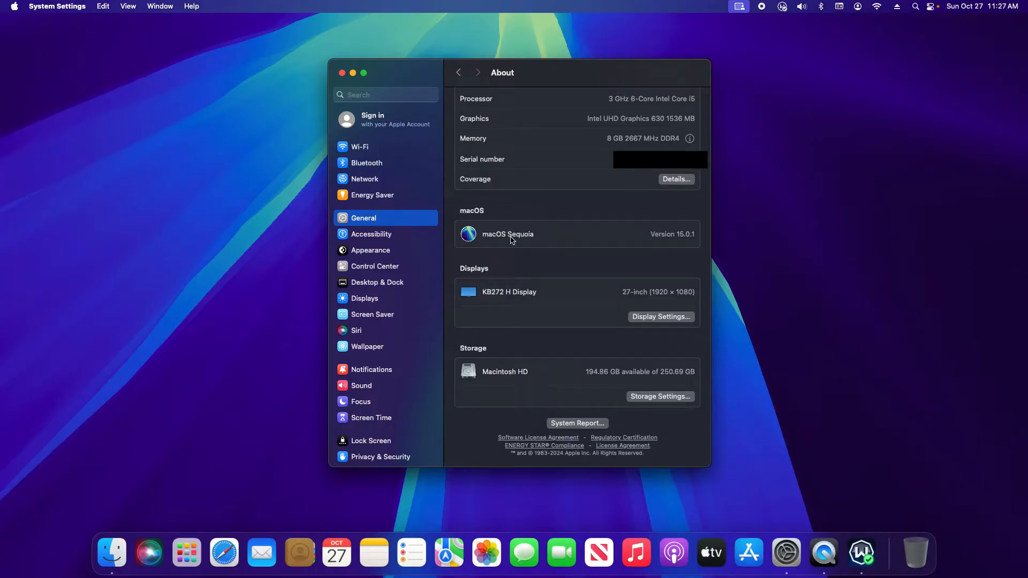
mouse_move(9, 17)
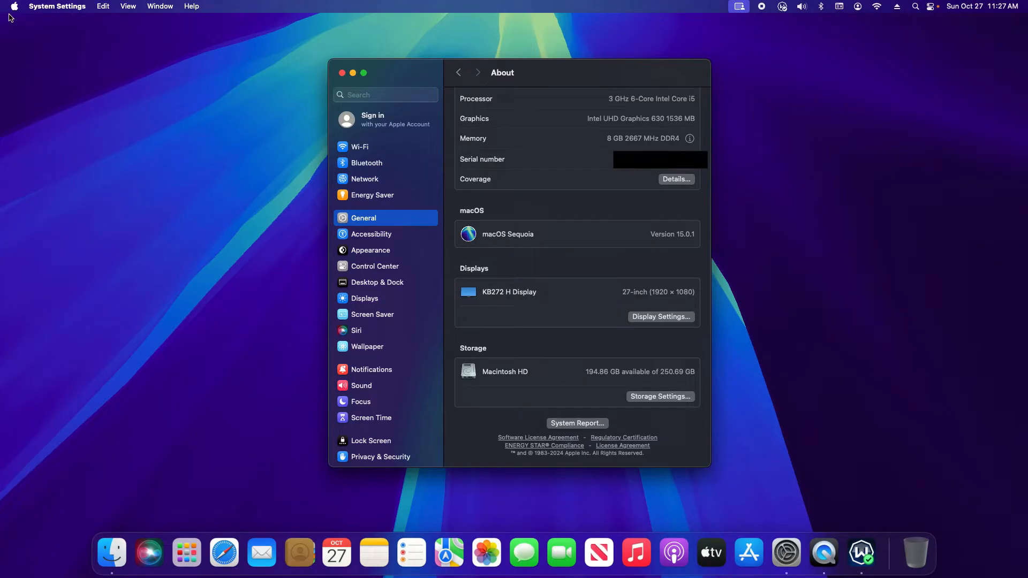
- Review Privacy & Security app sources, keeping App Store & Known Developers
left_click(12, 6)
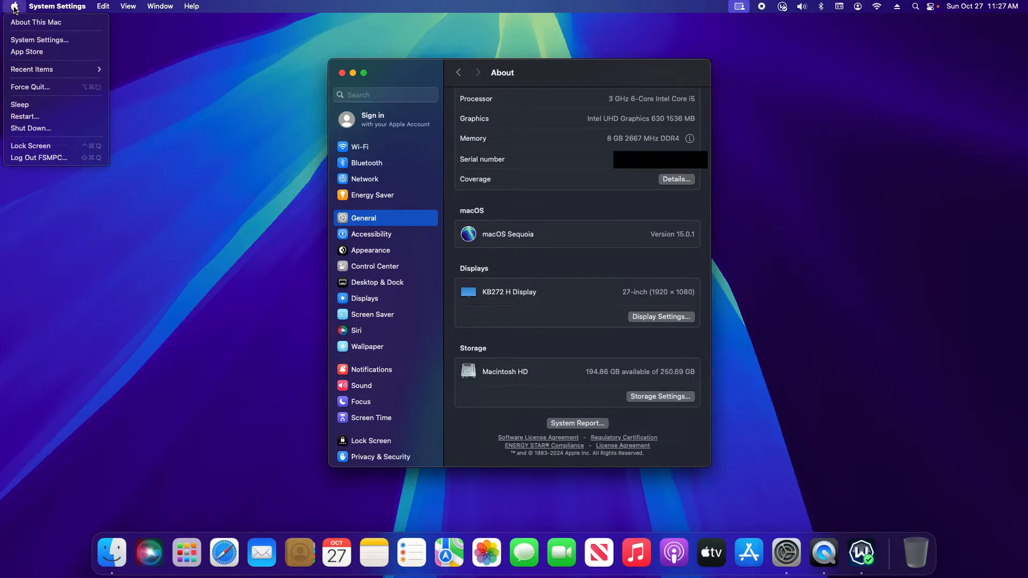
mouse_move(39, 40)
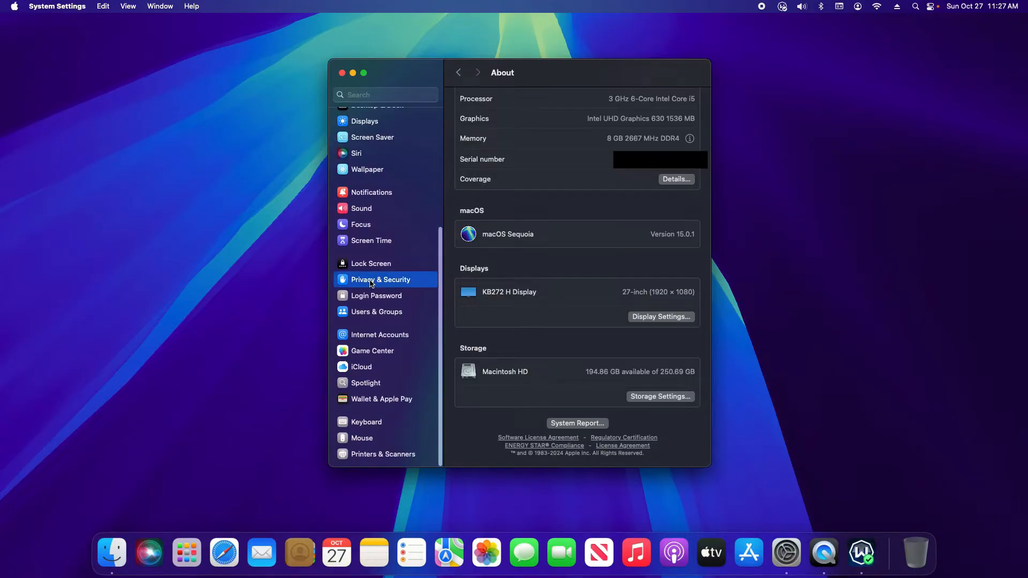
left_click(380, 279)
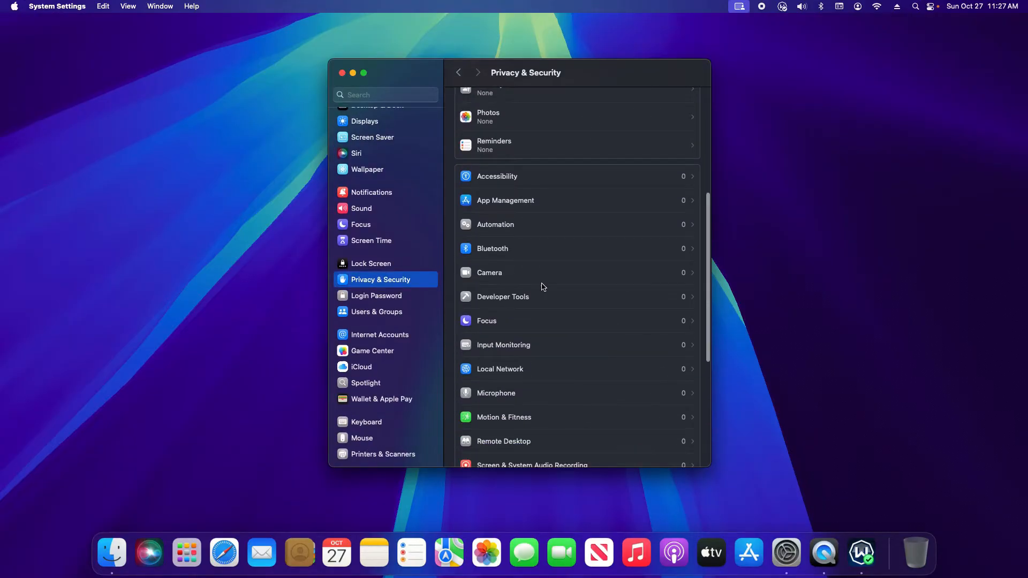
scroll("down", 3)
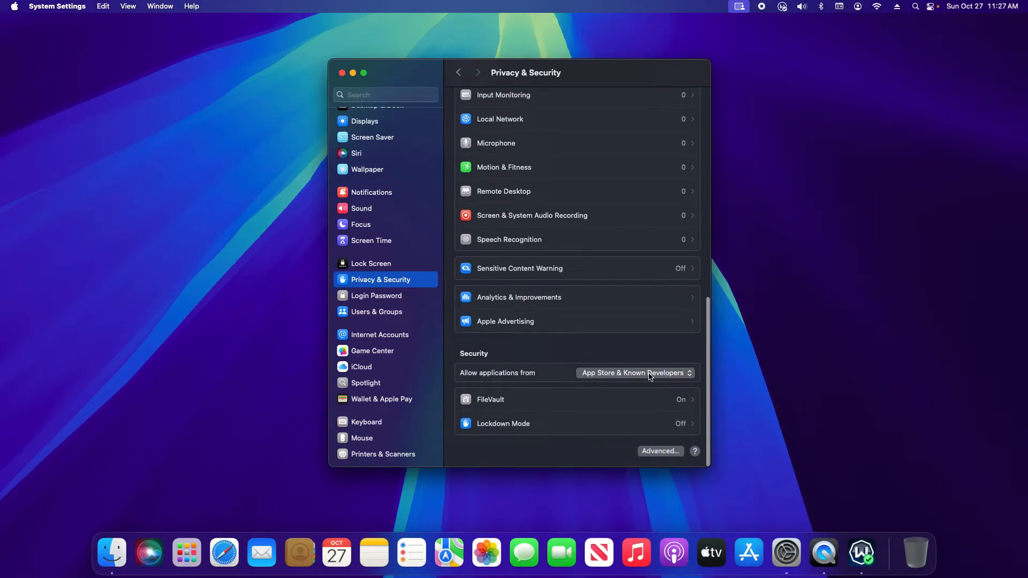
left_click(634, 372)
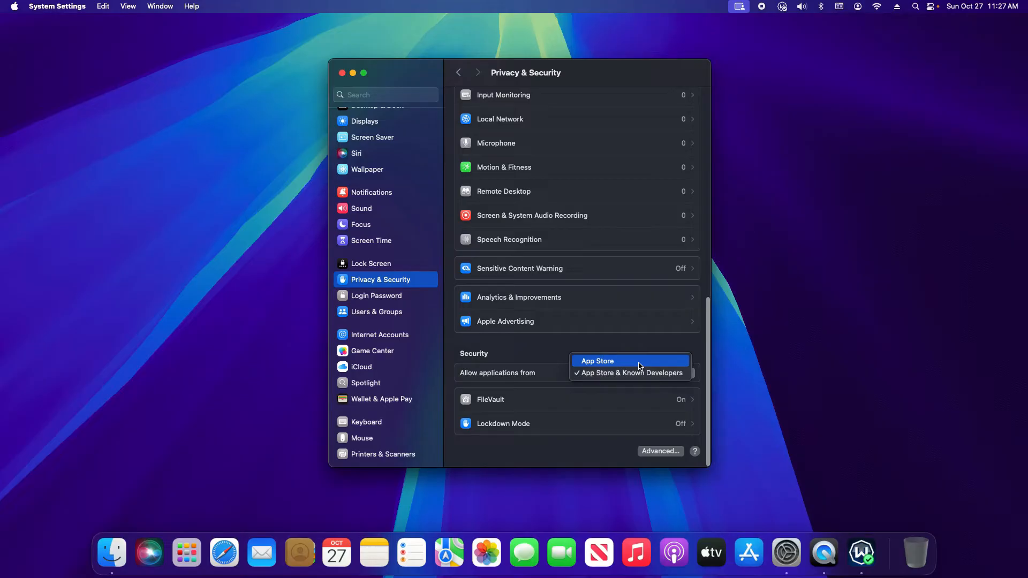
mouse_move(629, 372)
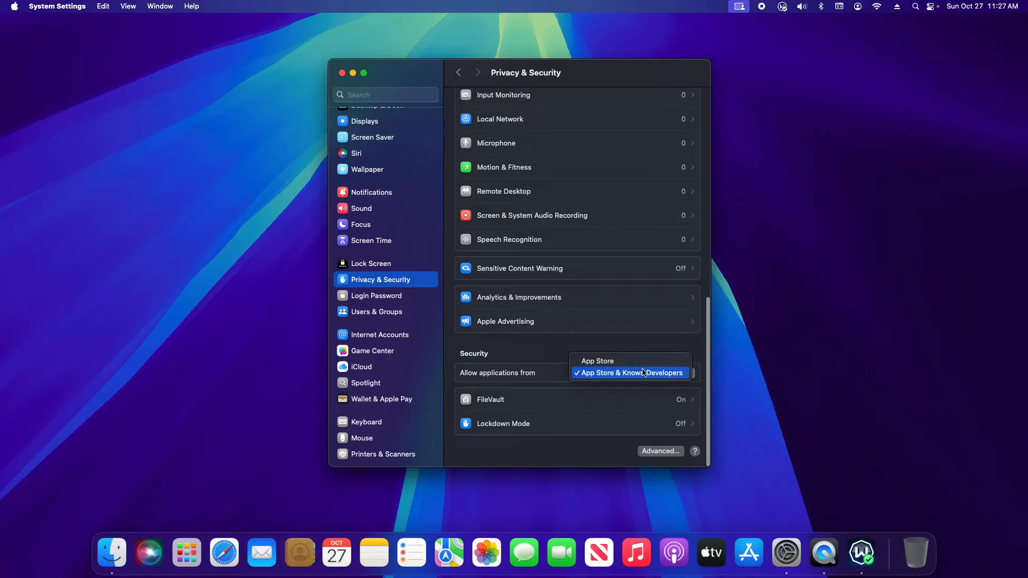
left_click(627, 373)
type("terminal")
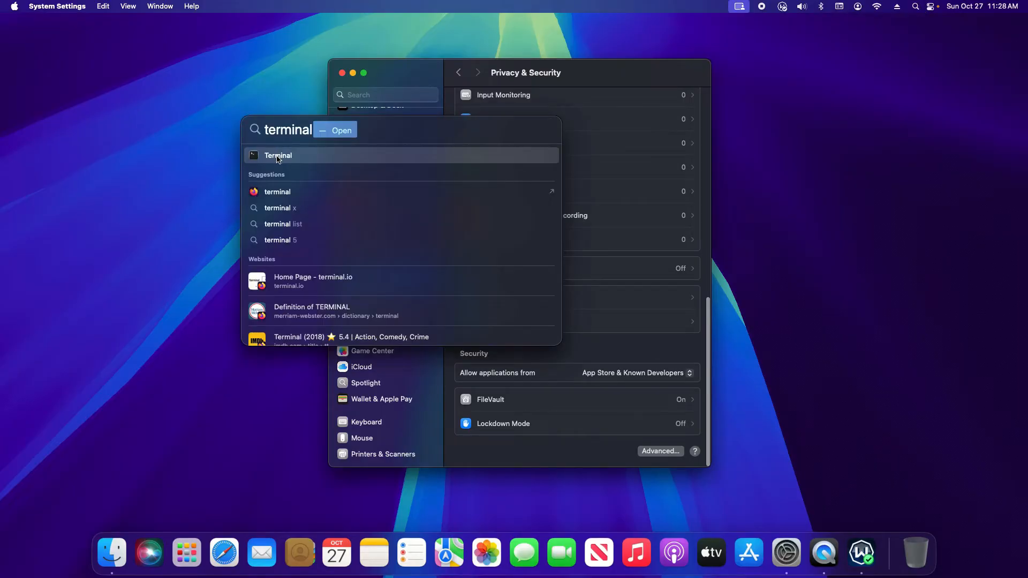
- Launch Terminal alongside System Settings
left_click(278, 155)
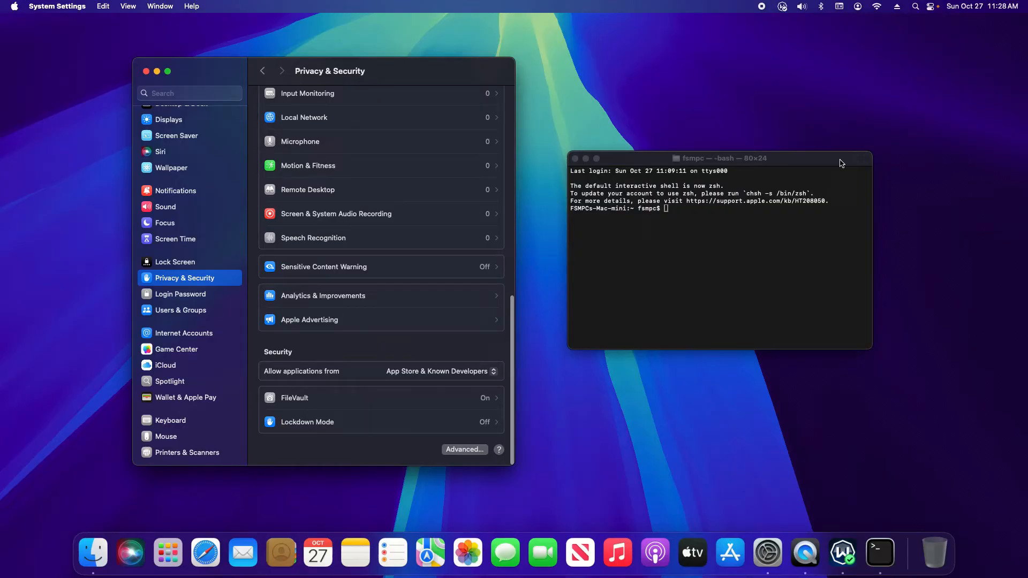
- Run sudo spctl --master-disable in Terminal to disable the assessment system
type("sudo spc")
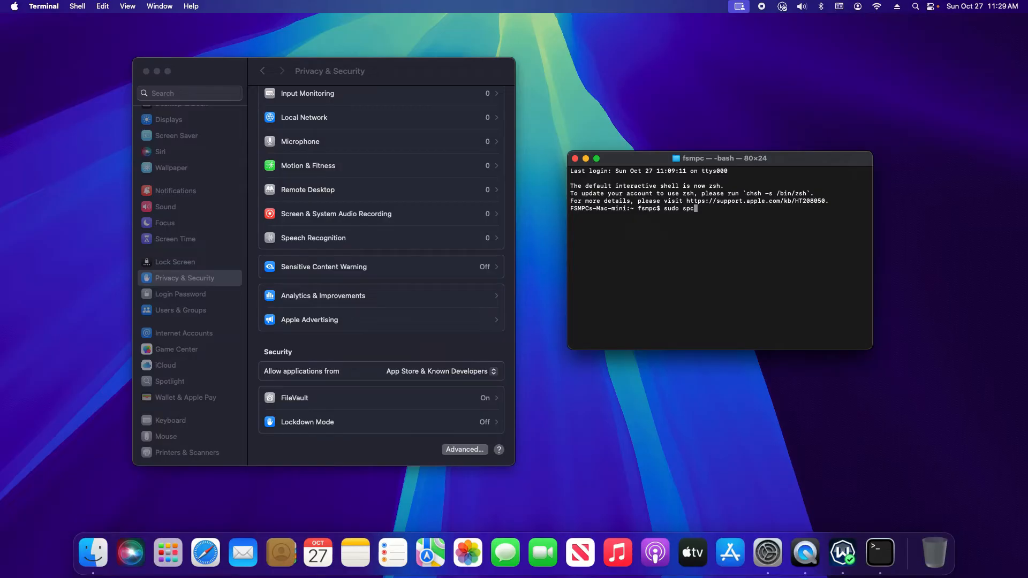
type("tl")
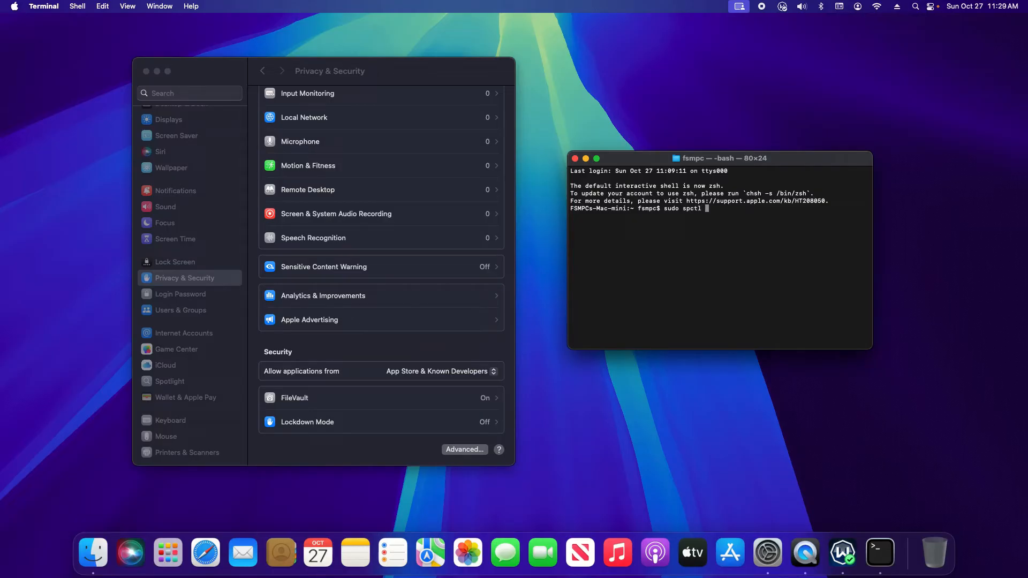
type("--master-disable")
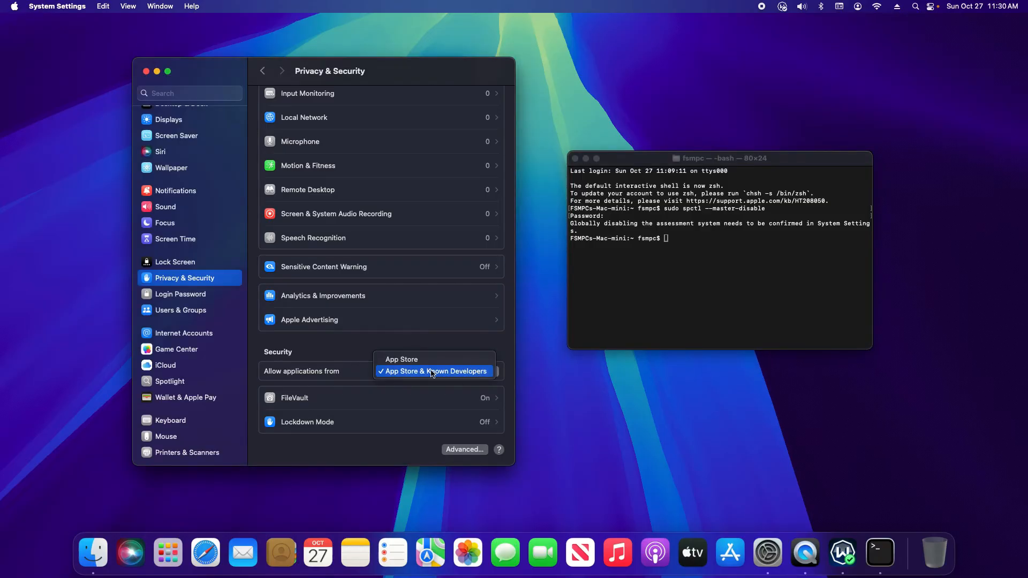
- Refresh the Privacy & Security page and set Allow applications from to Anywhere
left_click(181, 294)
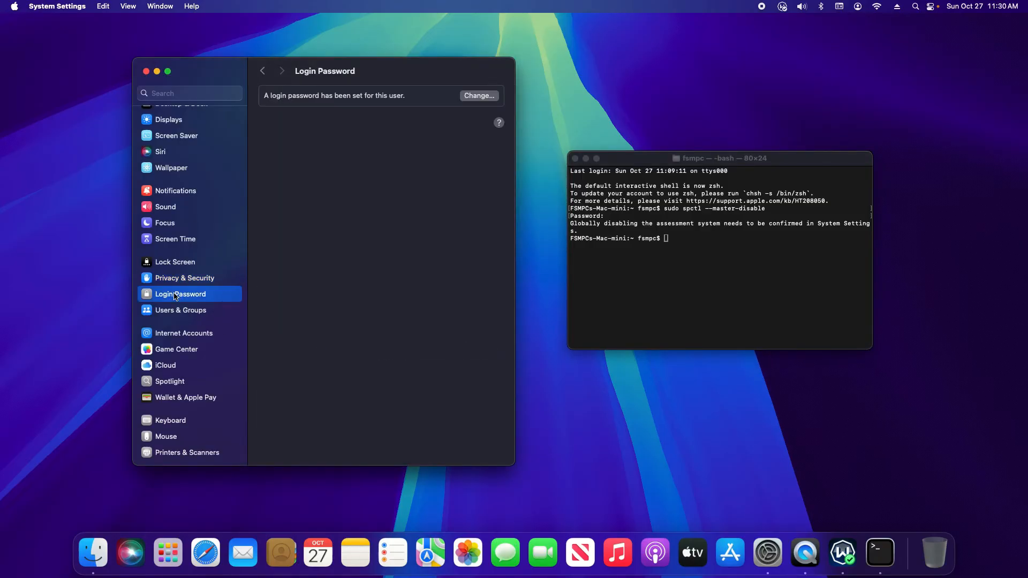
left_click(185, 277)
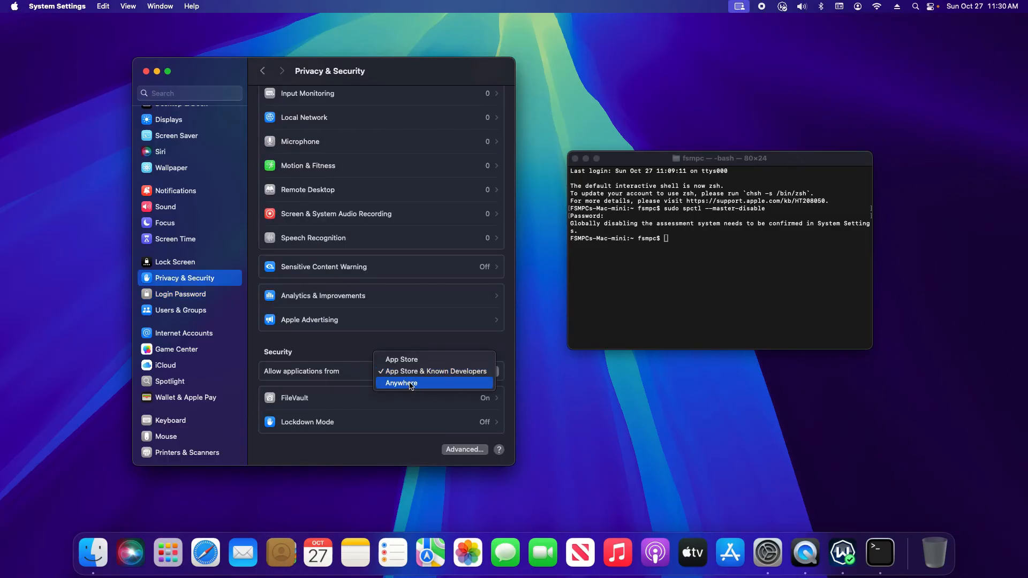
left_click(401, 383)
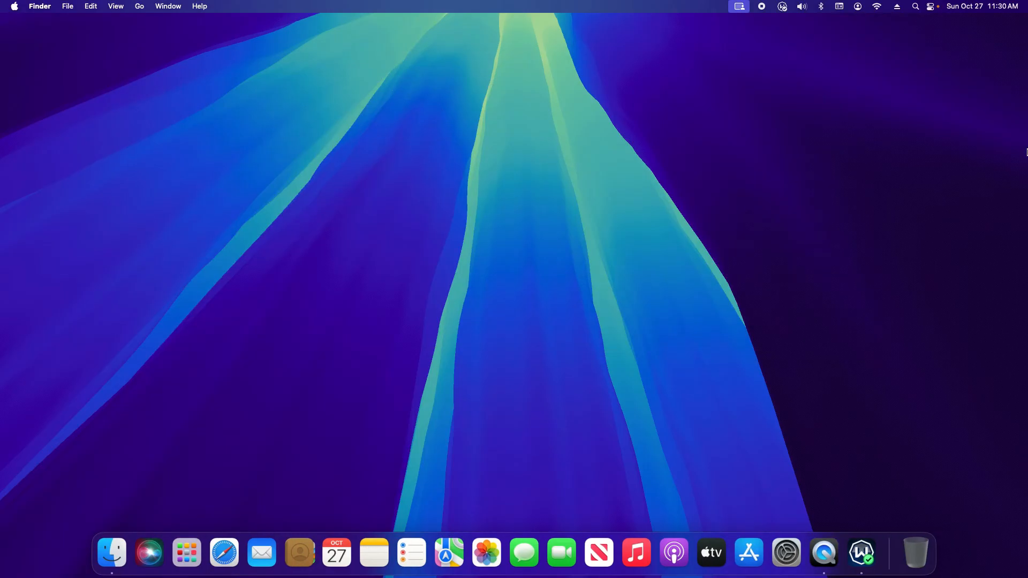